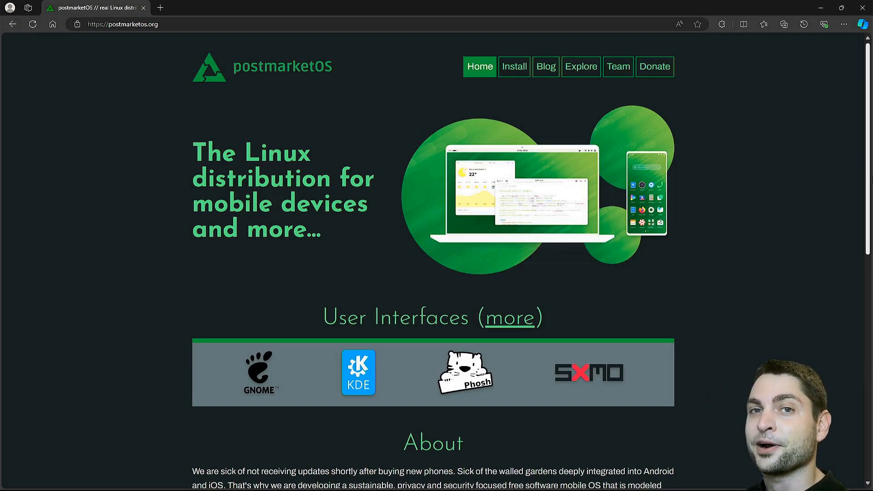
pyautogui.moveTo(397, 139)
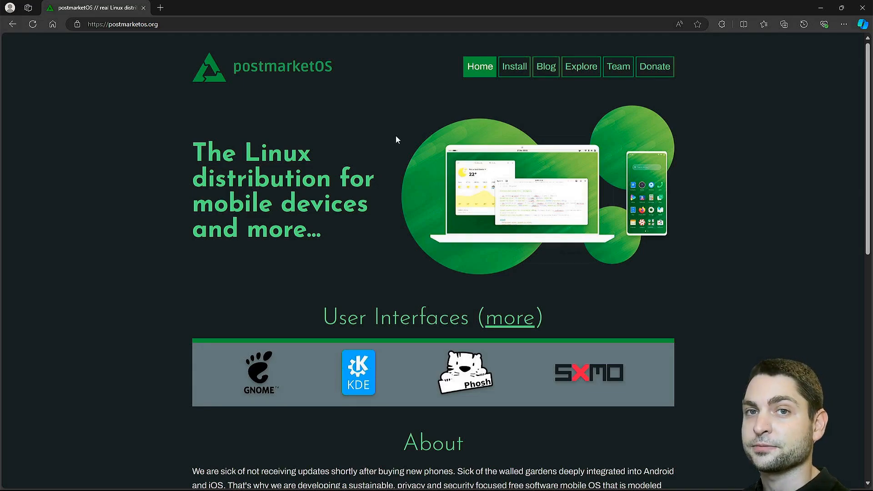
pyautogui.moveTo(315, 127)
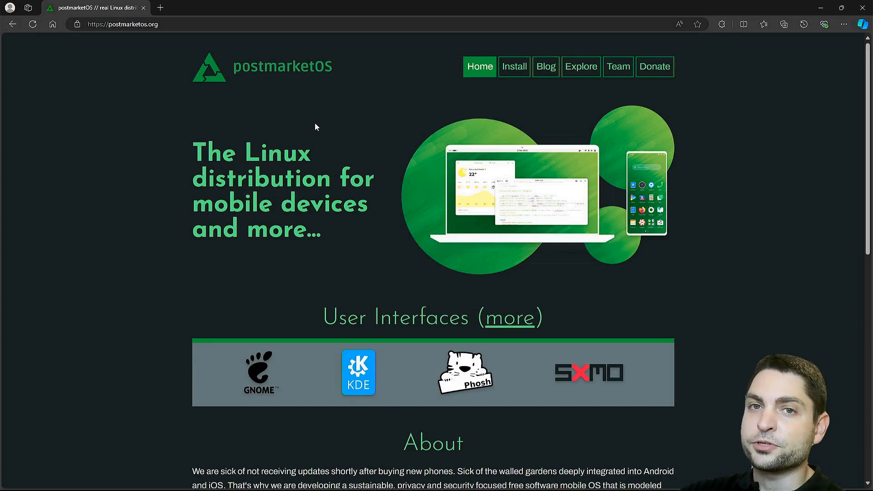
pyautogui.moveTo(189, 134)
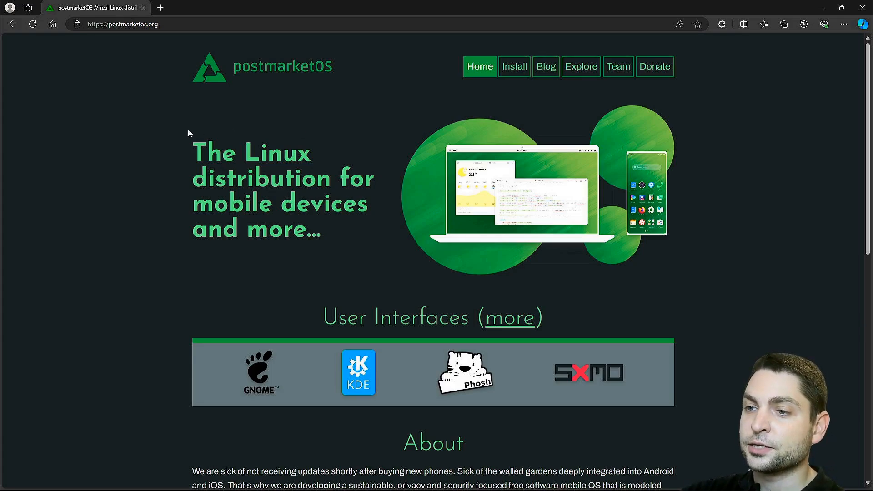
# Download the v24.06 GNOME .img.xz image for Generic x86_64 from postmarketOS's Install page
pyautogui.moveTo(192, 151); pyautogui.dragTo(368, 211)
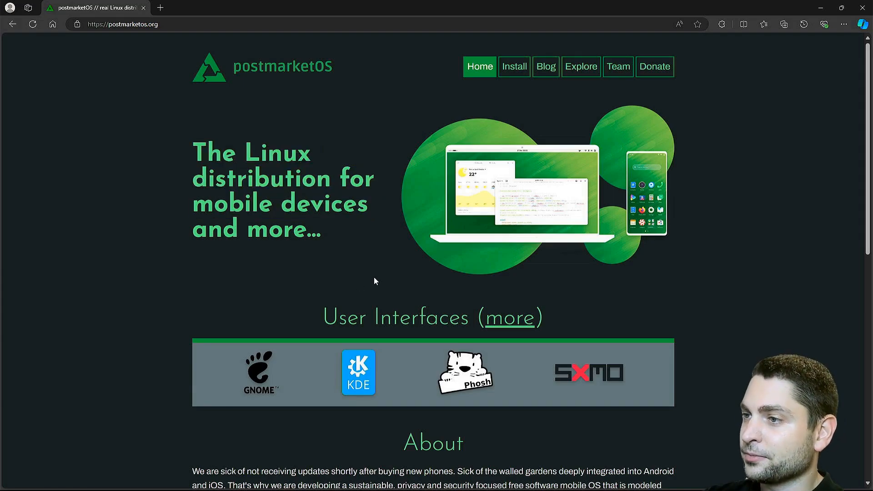
pyautogui.click(513, 66)
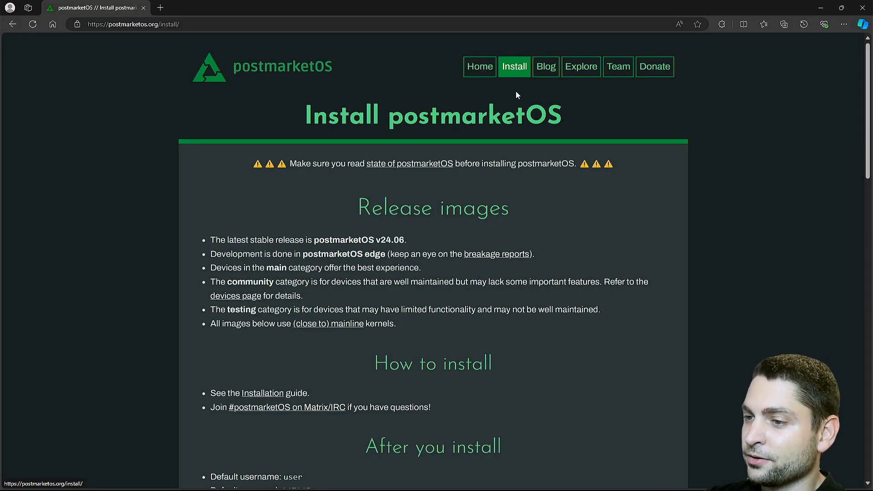
pyautogui.scroll(-3)
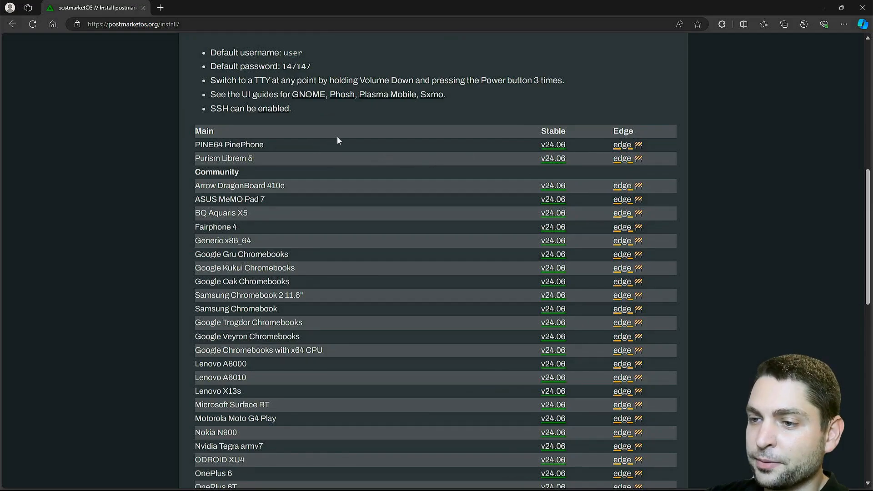
pyautogui.scroll(-3)
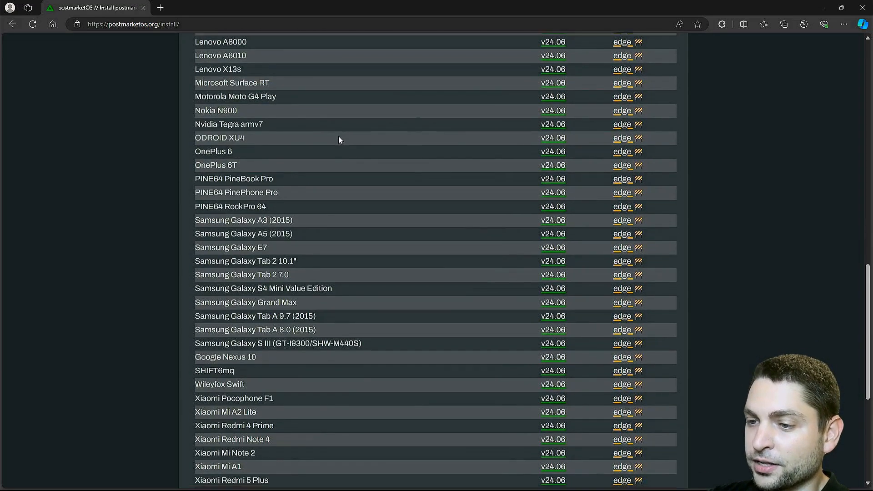
pyautogui.scroll(-3)
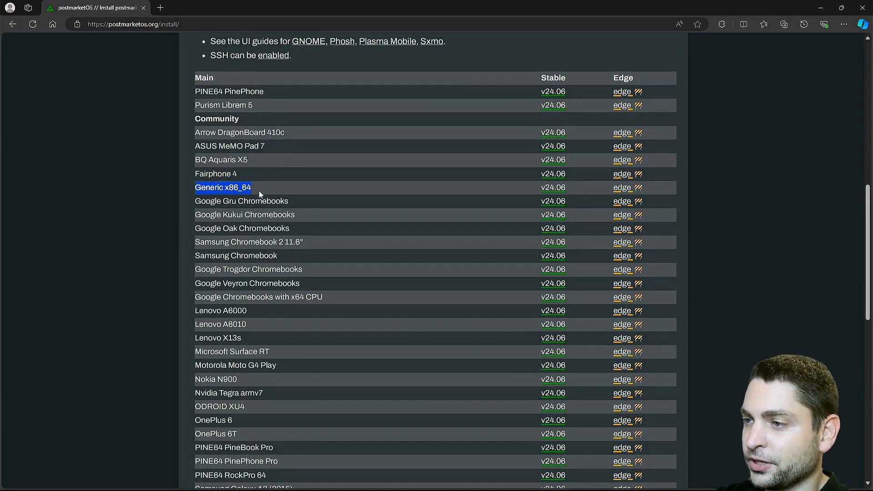
pyautogui.click(552, 188)
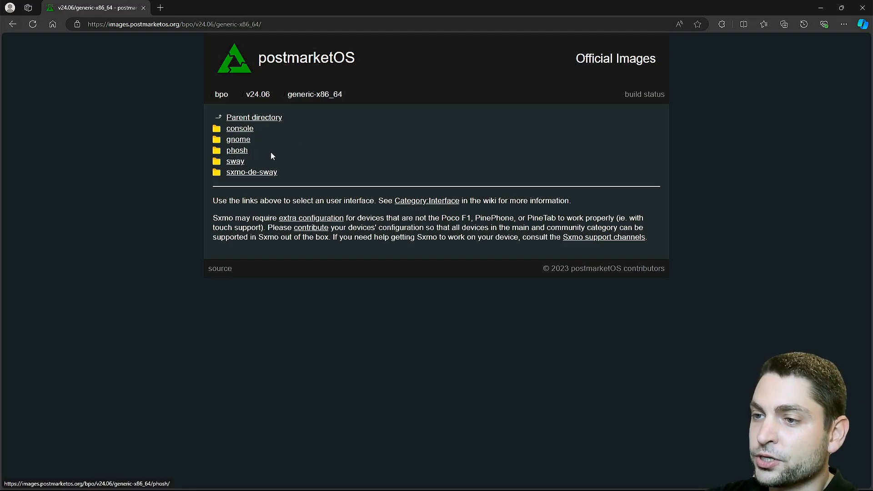
pyautogui.moveTo(233, 182)
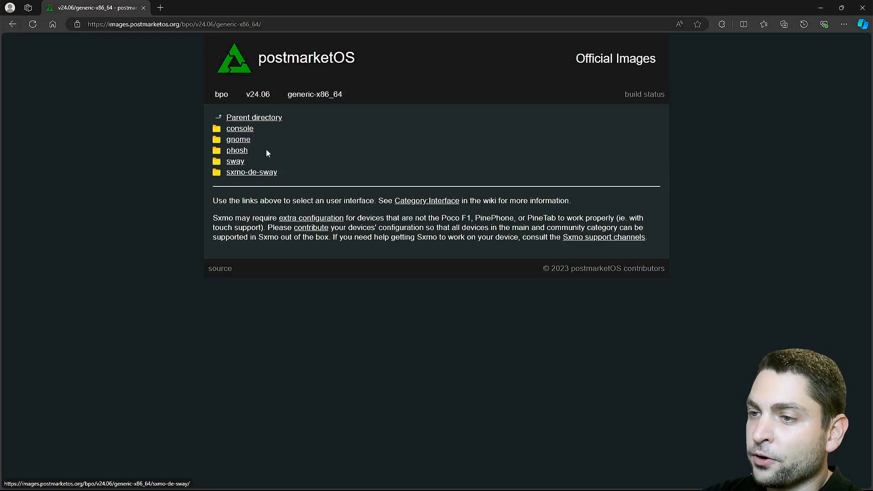
pyautogui.moveTo(268, 158)
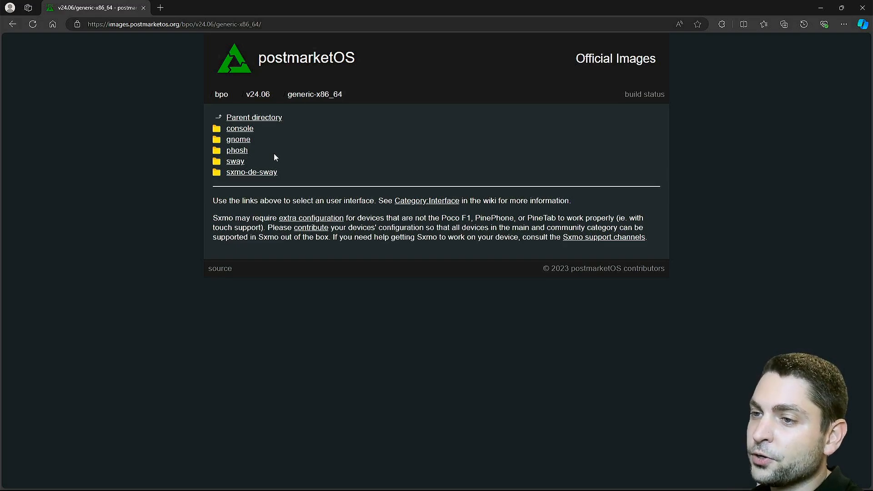
pyautogui.moveTo(266, 159)
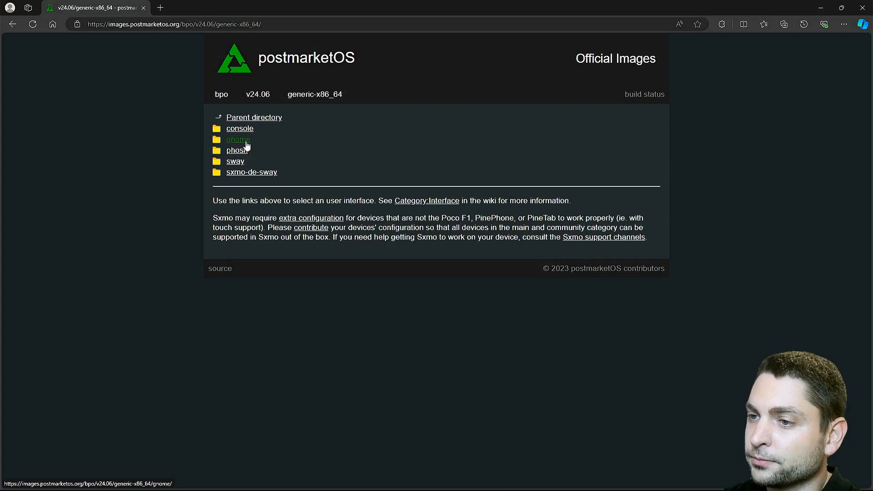
pyautogui.click(237, 140)
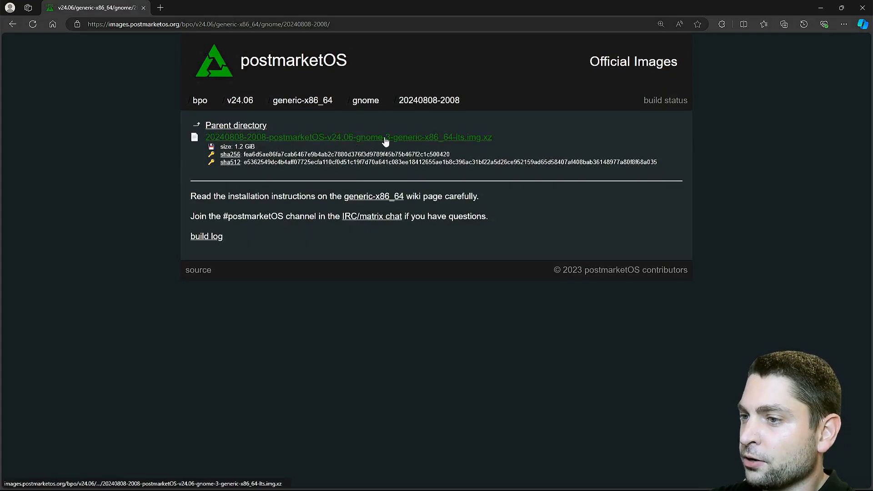
pyautogui.click(348, 137)
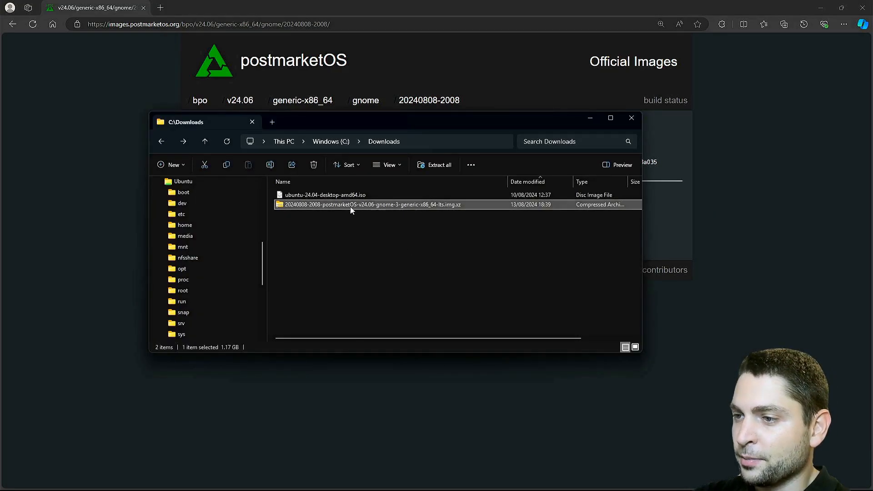
pyautogui.moveTo(360, 209)
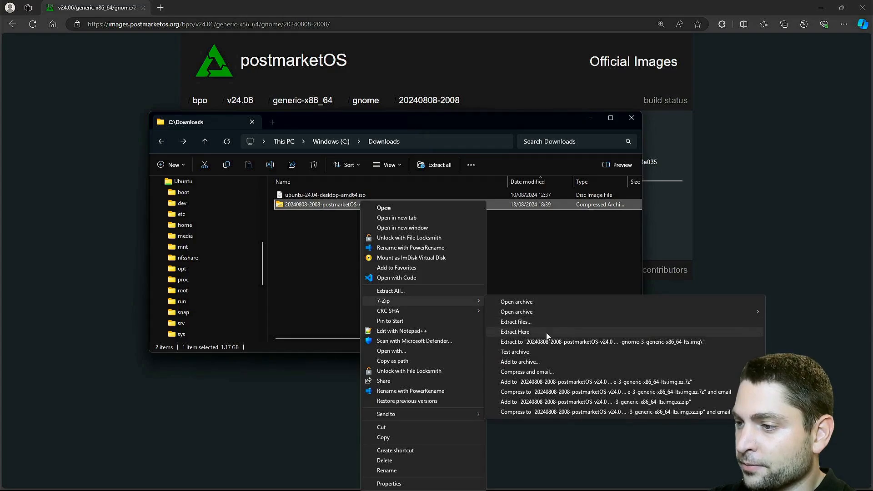
# Extract the postmarketOS GNOME .img.xz archive into Downloads with 7-Zip Extract Here
pyautogui.click(514, 332)
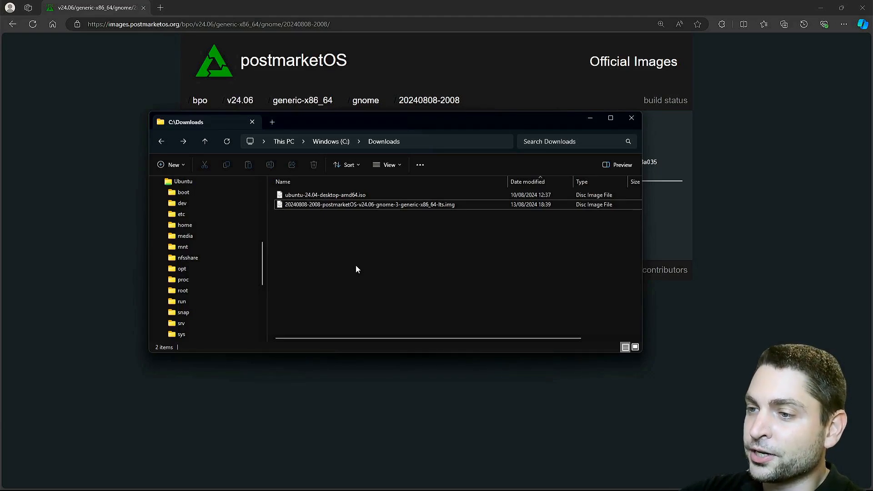
pyautogui.click(325, 195)
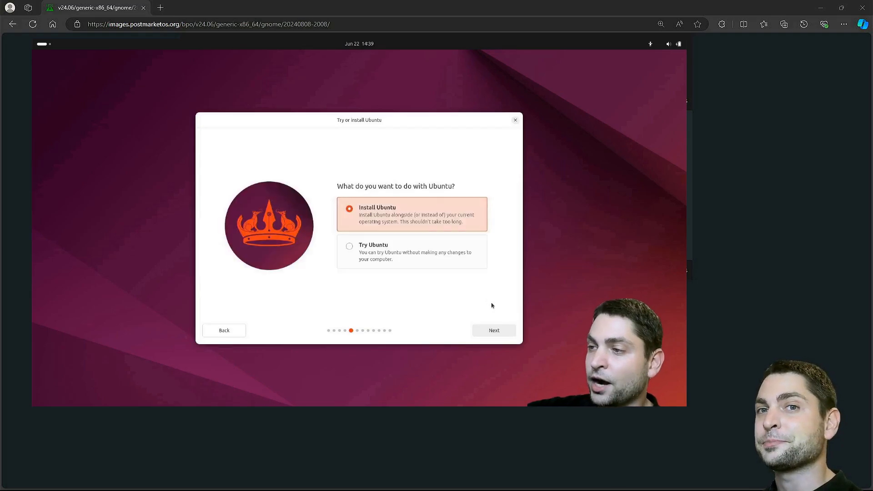
pyautogui.click(493, 330)
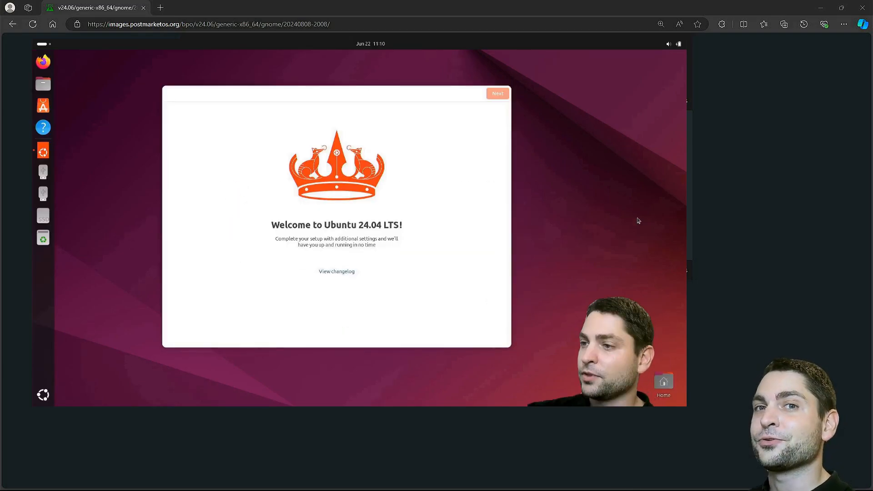
pyautogui.click(496, 93)
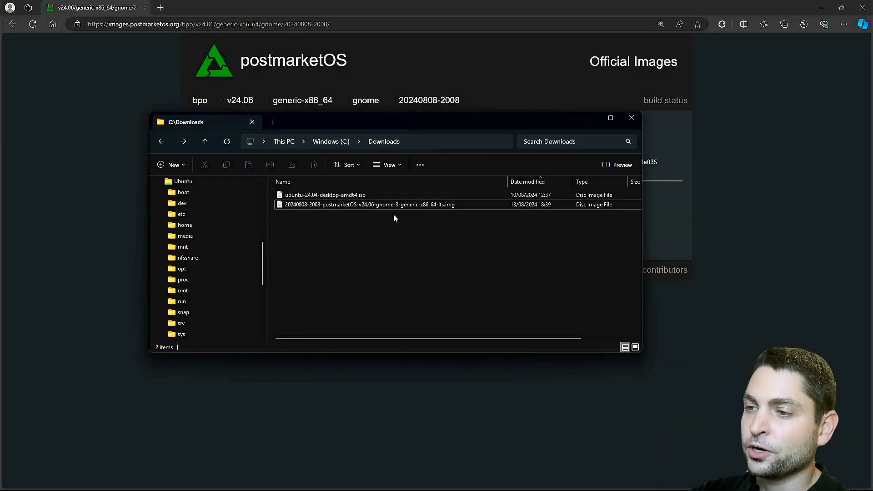
pyautogui.click(367, 204)
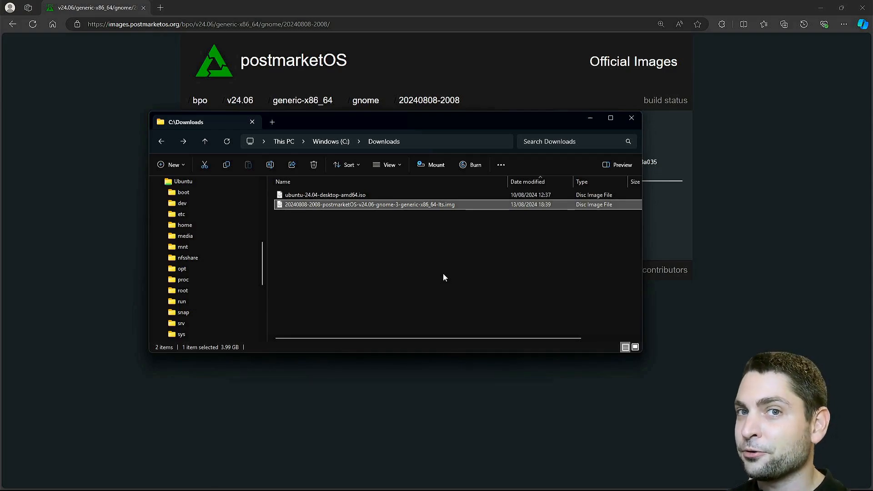
pyautogui.moveTo(399, 283)
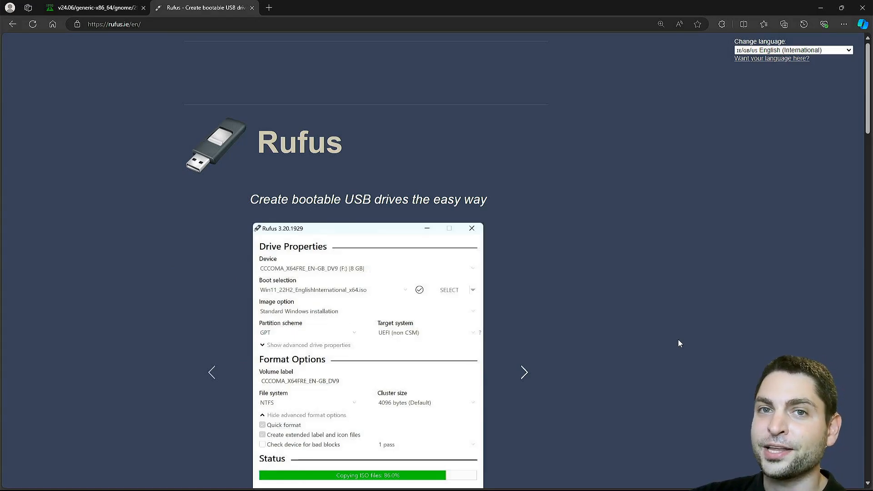
pyautogui.moveTo(677, 298)
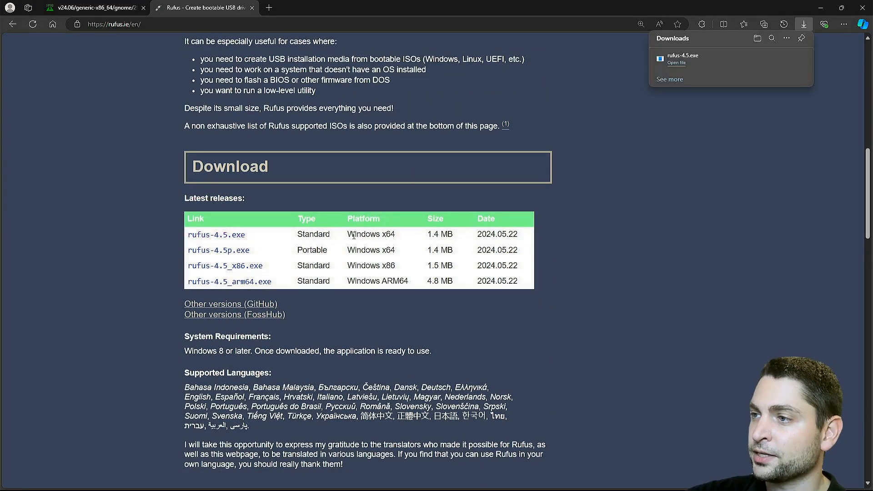
# Launch Rufus, select the postmarketOS GNOME image for the 128 GB drive, and start writing
pyautogui.click(676, 62)
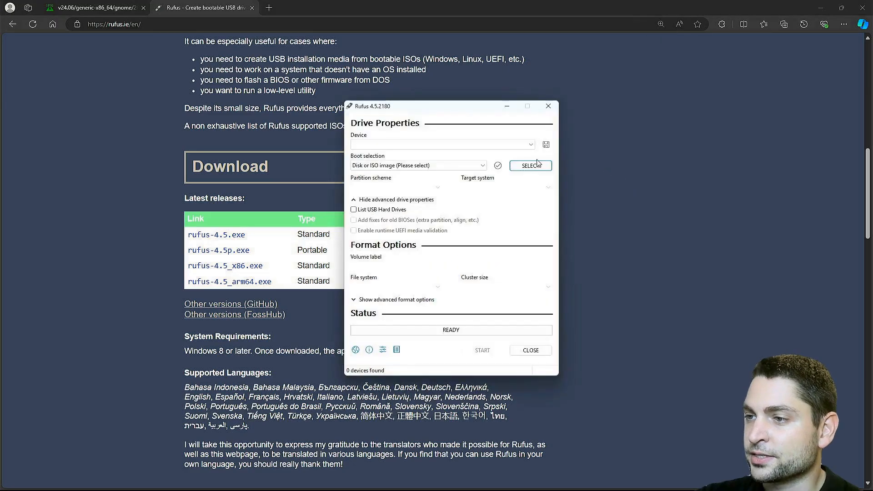
pyautogui.moveTo(639, 229)
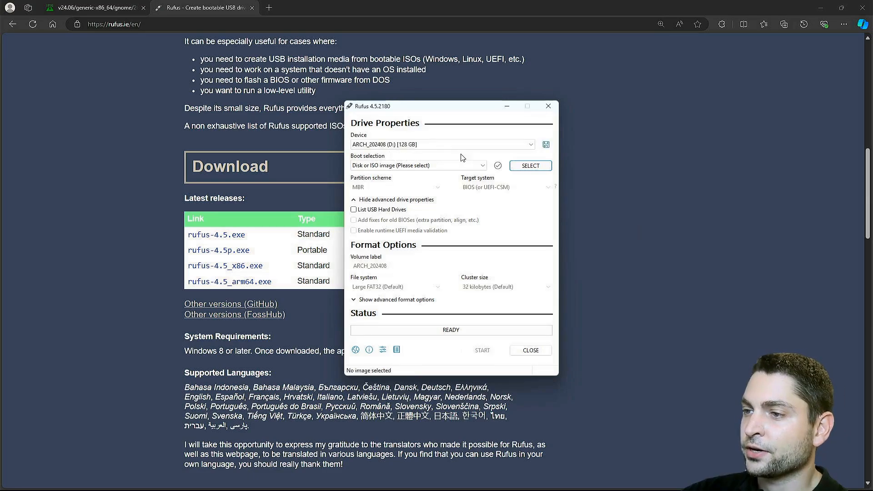
pyautogui.moveTo(485, 156)
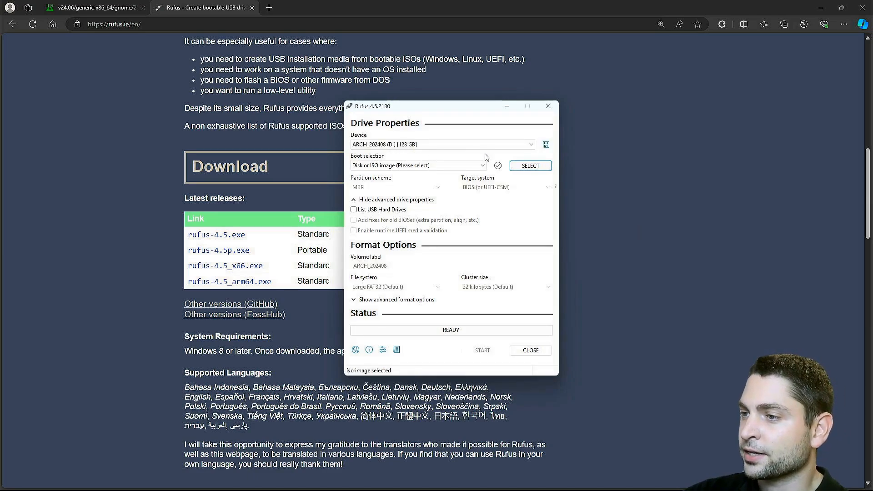
pyautogui.click(530, 165)
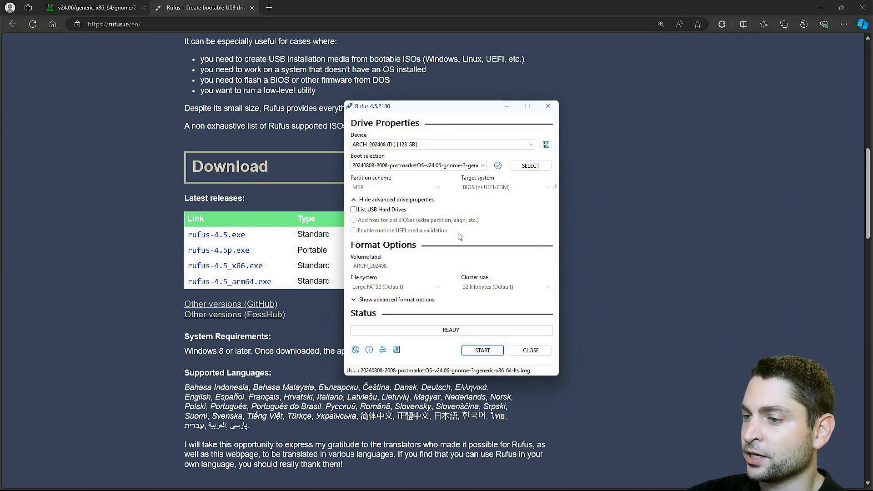
pyautogui.click(481, 350)
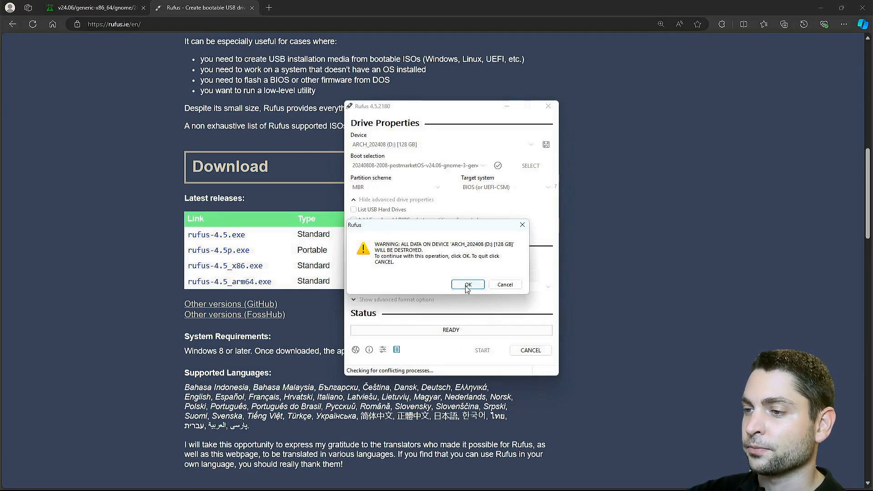
pyautogui.click(466, 285)
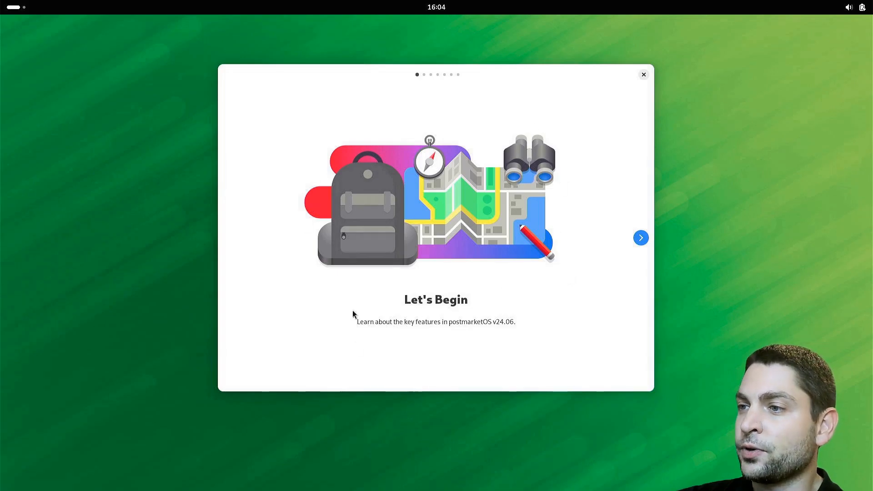
# Advance through the GNOME welcome tour pages to dismiss it
pyautogui.click(640, 237)
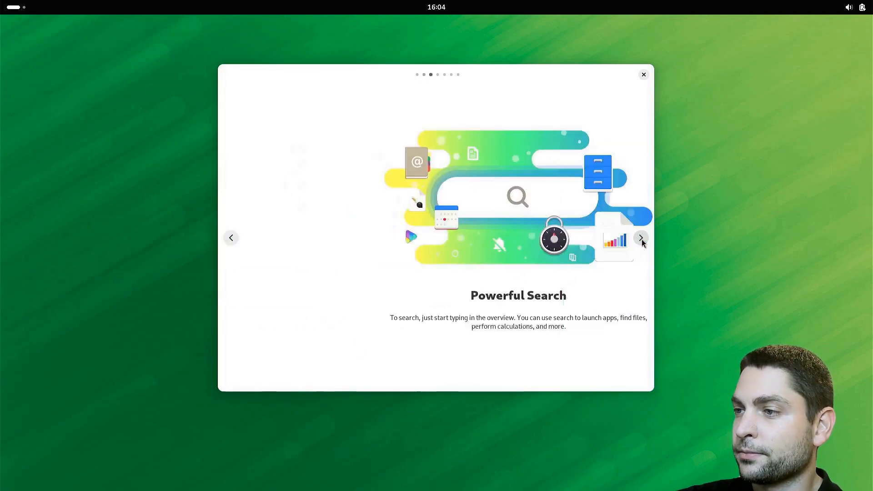
pyautogui.click(641, 238)
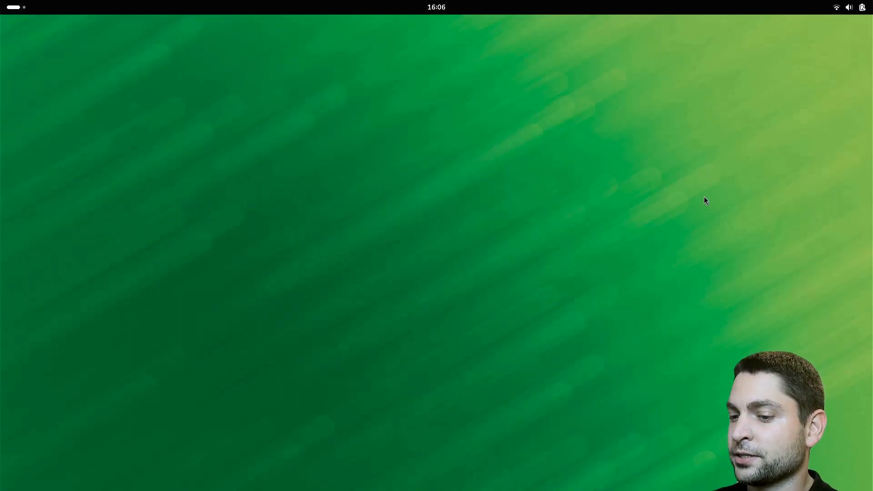
# Check the default login on postmarketOS's install page in Firefox ESR, then close Firefox
pyautogui.write('fire')
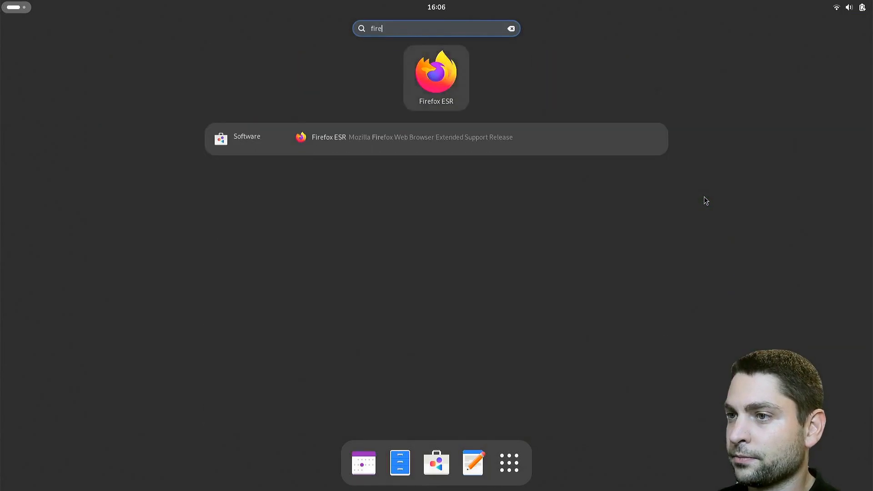
pyautogui.click(436, 78)
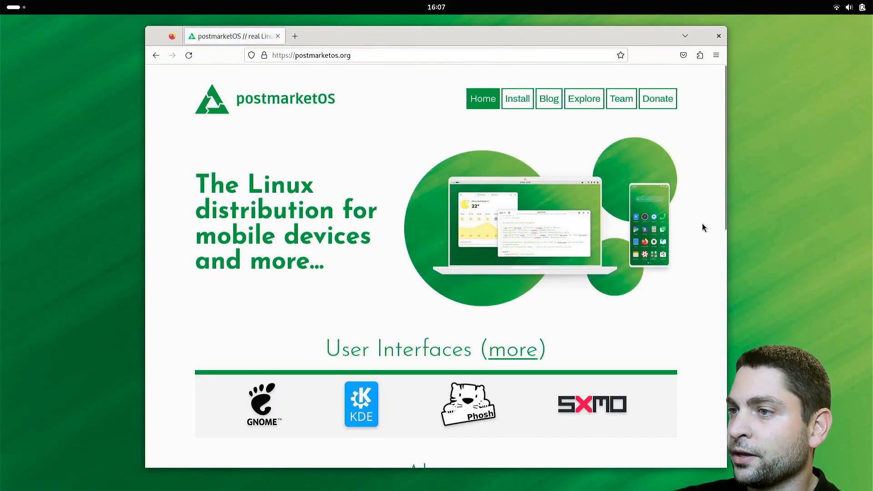
pyautogui.click(516, 98)
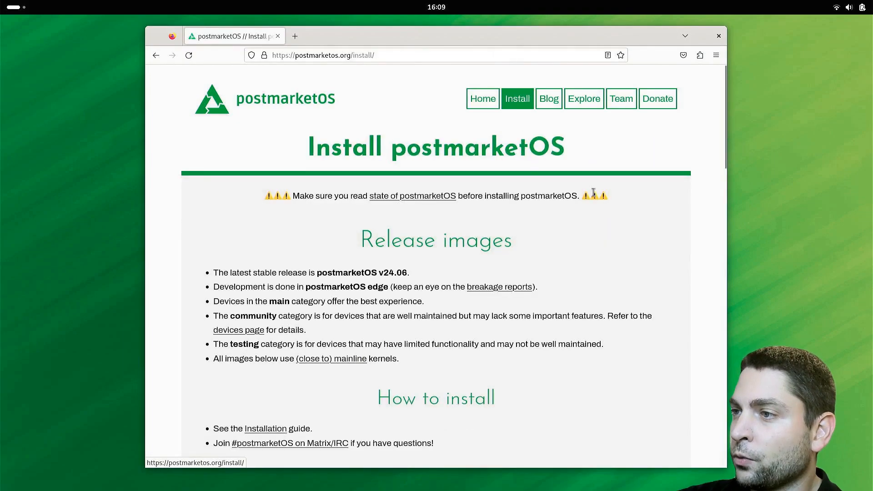
pyautogui.scroll(-3)
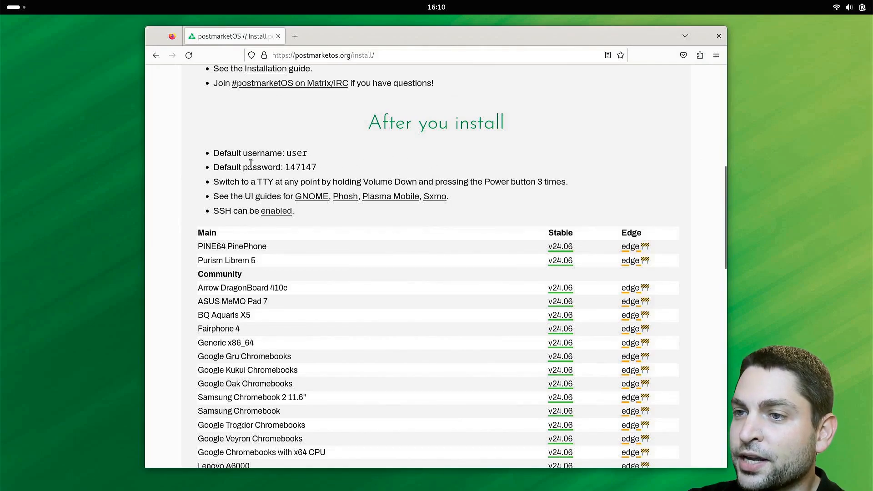
pyautogui.moveTo(328, 165)
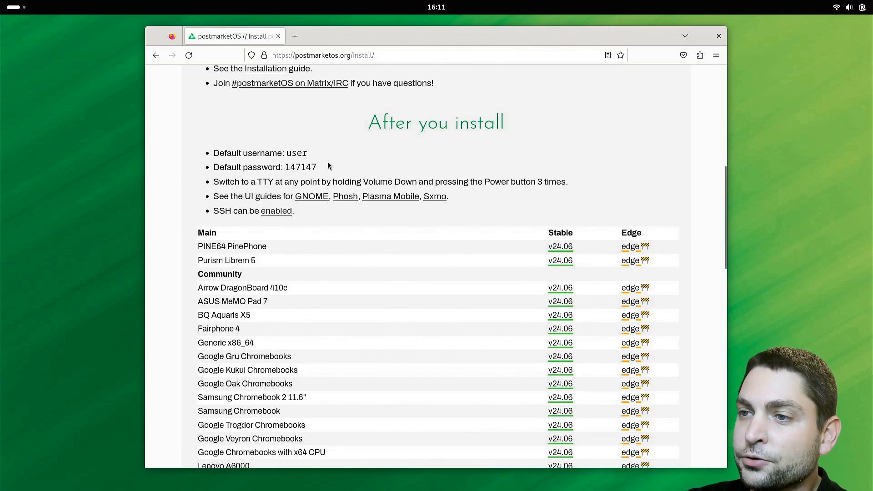
pyautogui.moveTo(325, 264)
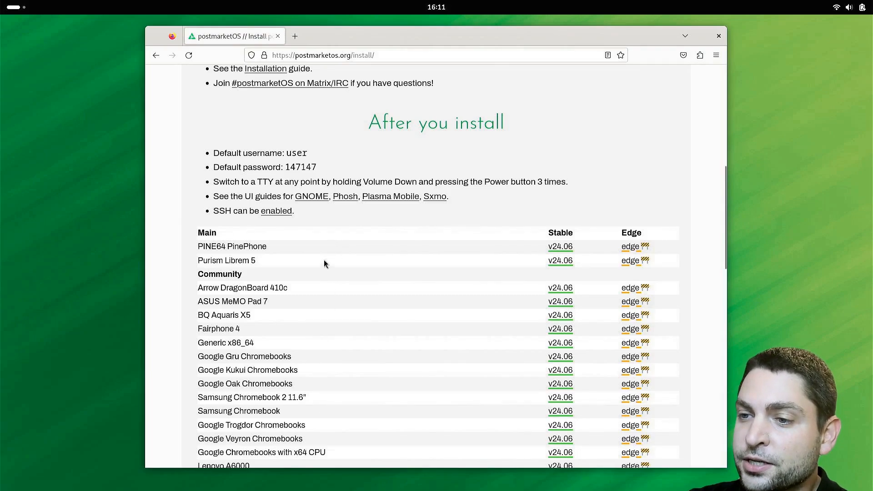
pyautogui.moveTo(378, 177)
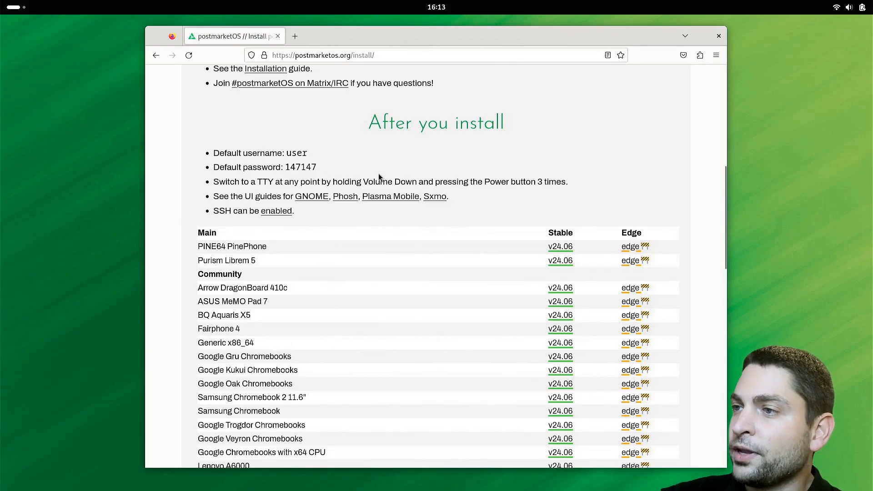
pyautogui.click(719, 35)
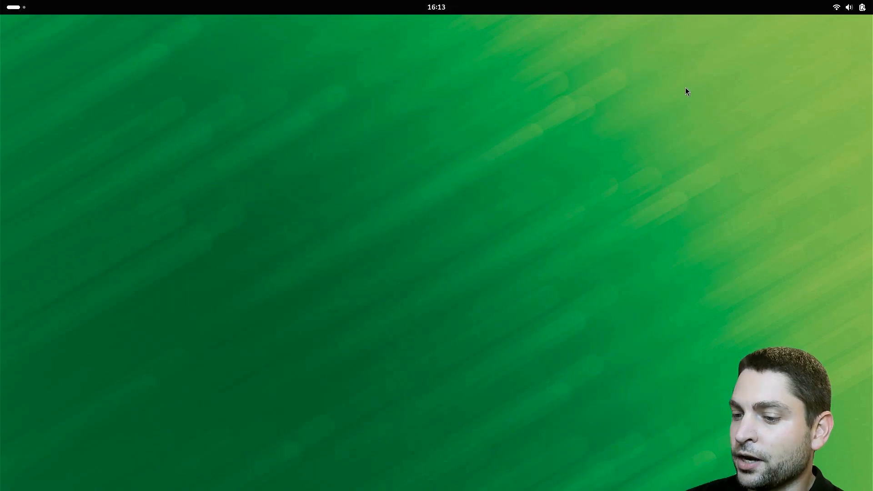
# Open Console from Activities and run 'sudo apk add neofetch'
pyautogui.write('termin')
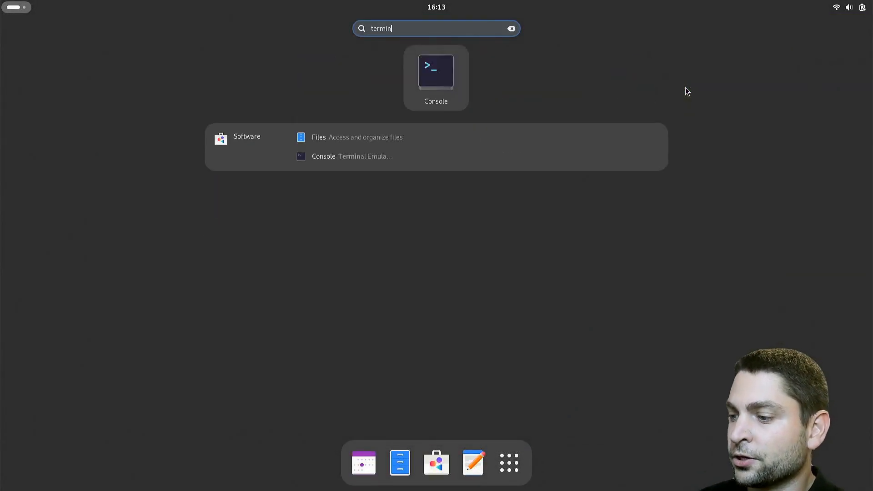
pyautogui.click(436, 69)
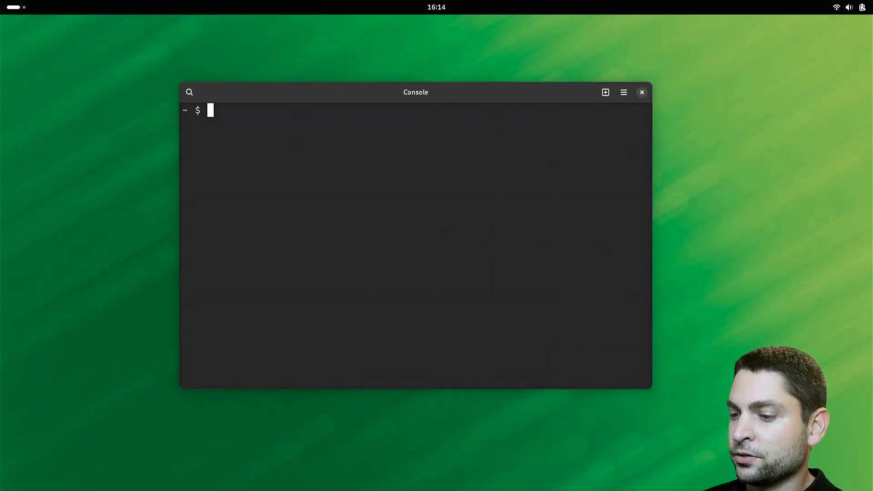
pyautogui.write('sudo apk add neofetch')
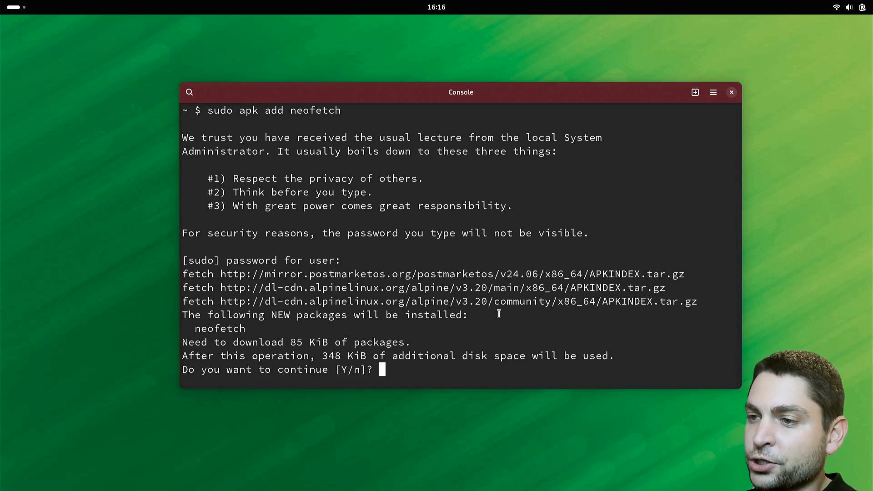
# Confirm the neofetch install with 'y' and run neofetch
pyautogui.write('y')
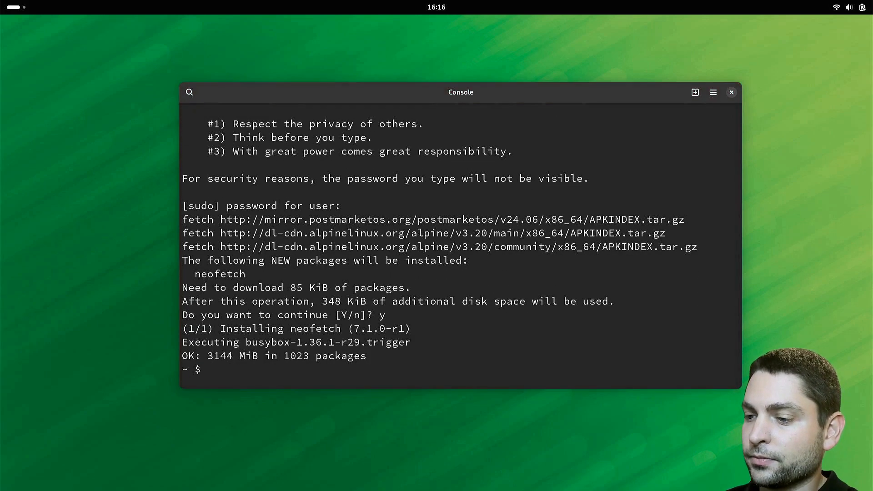
pyautogui.write('neofetch')
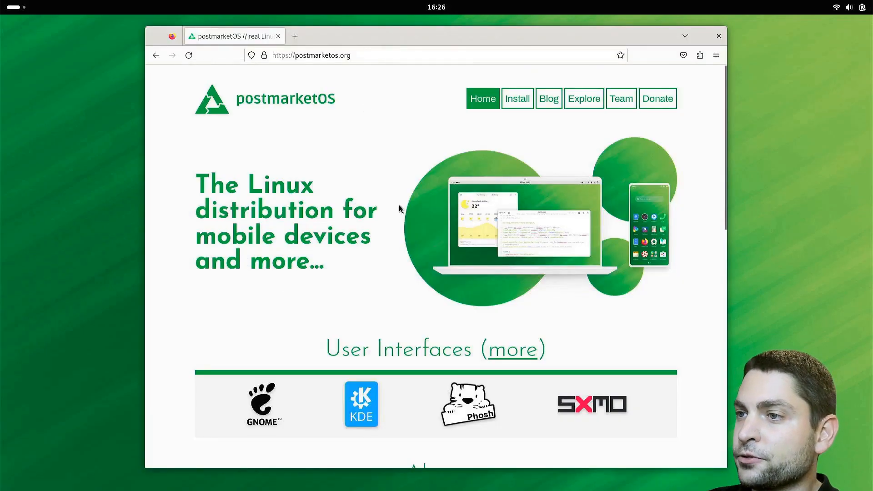
# Download the v24.06 Phosh generic-x86_64 .img.xz image, then close Firefox
pyautogui.click(516, 99)
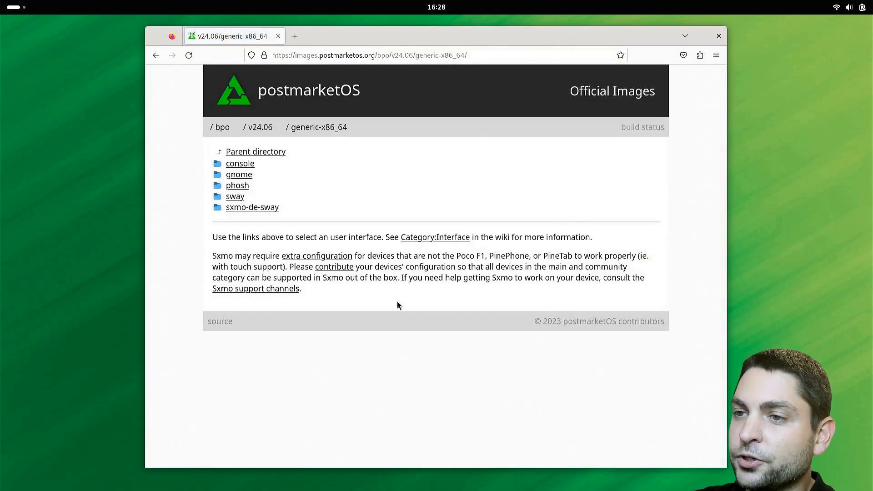
pyautogui.moveTo(237, 224)
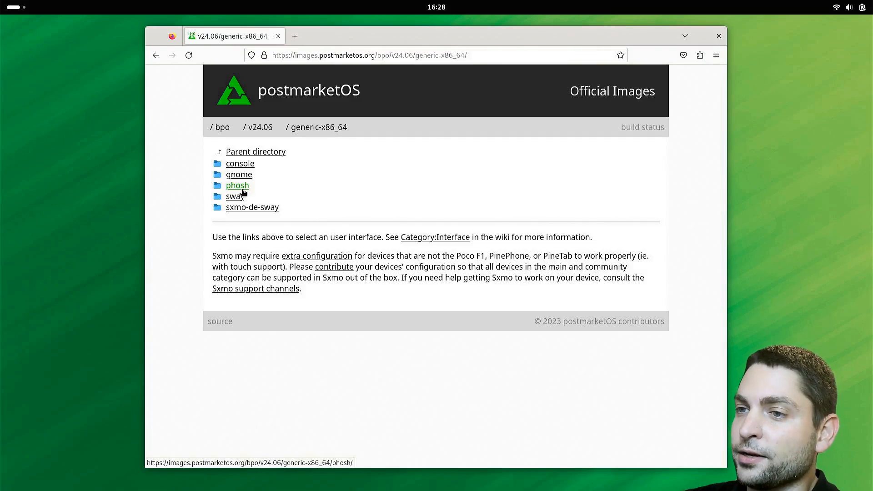
pyautogui.click(236, 185)
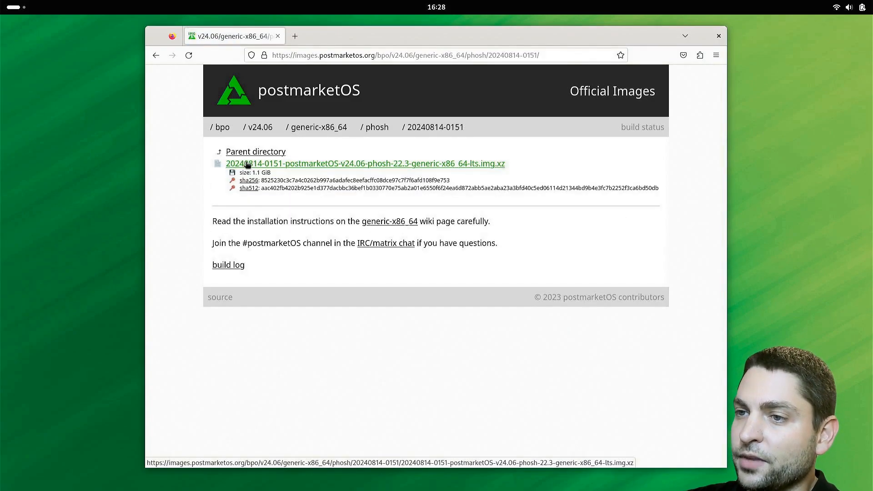
pyautogui.click(365, 163)
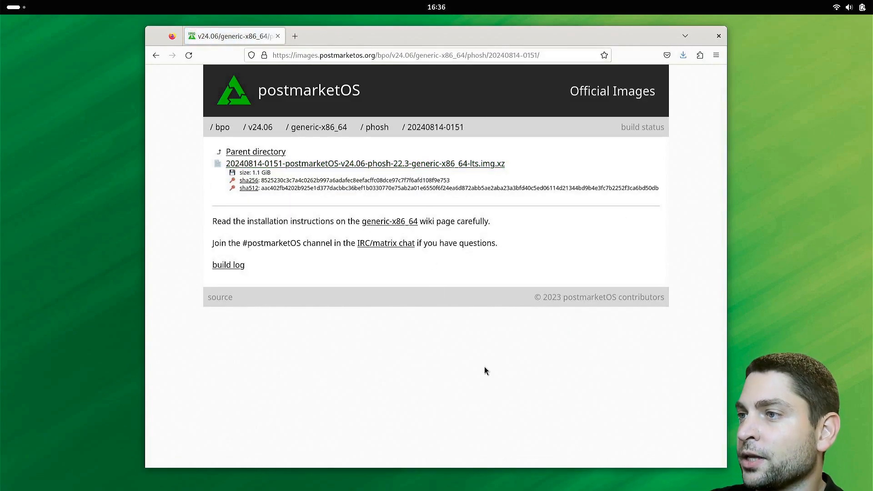
pyautogui.moveTo(753, 22)
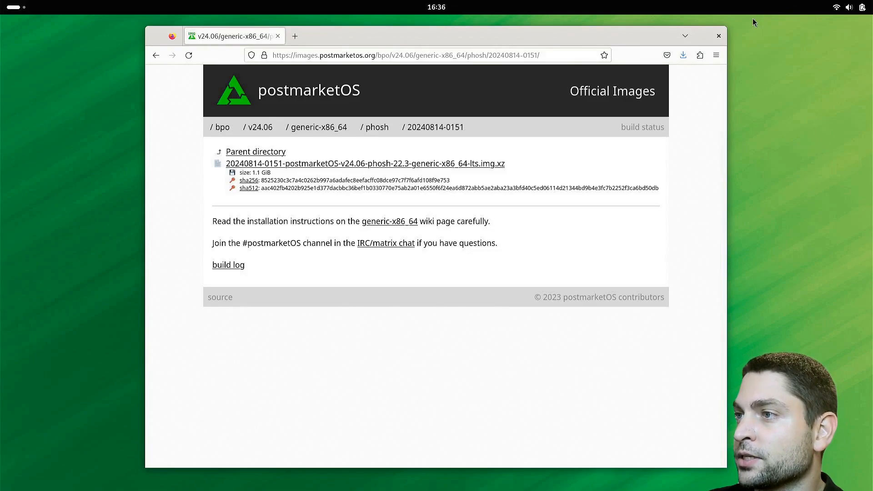
pyautogui.click(719, 36)
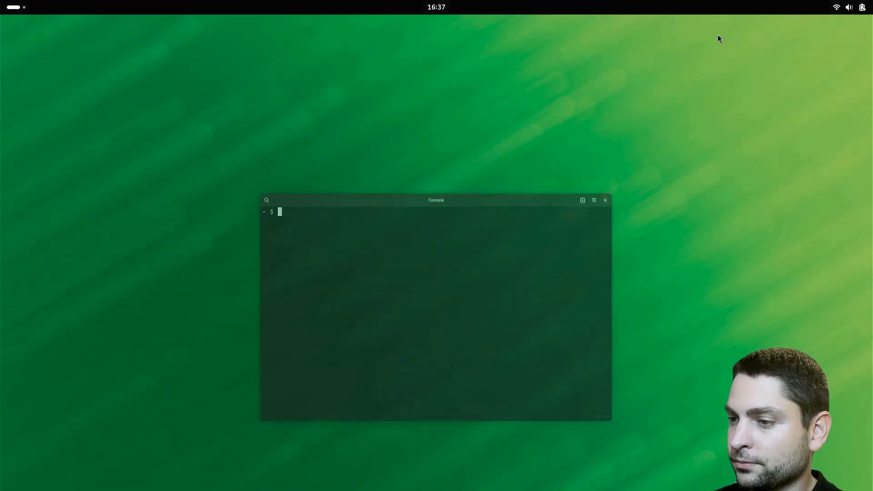
# Run lsblk, then compose xzcat of the Phosh .img.xz piped to 'sudo dd of=/dev/mmcblk1'
pyautogui.write('lsblk')
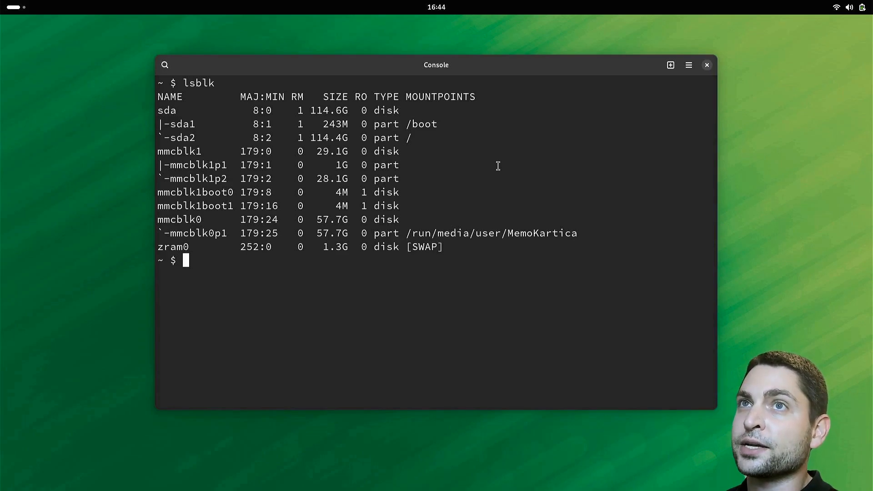
pyautogui.moveTo(167, 94)
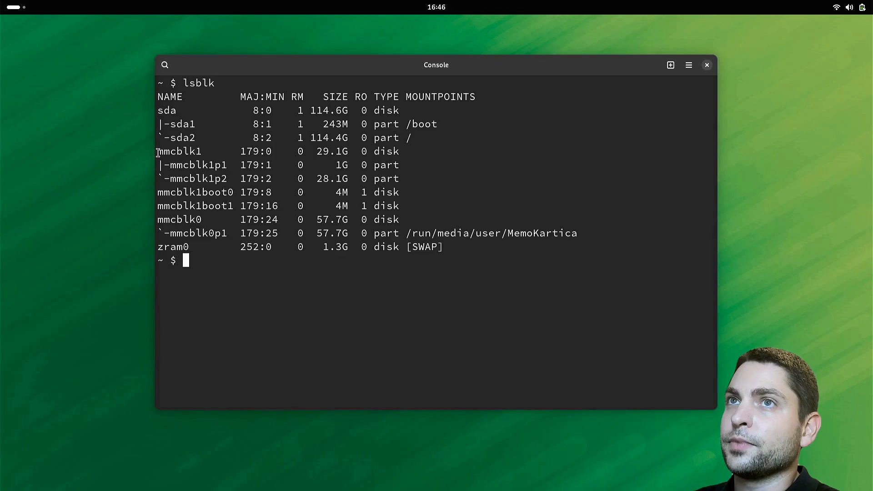
pyautogui.doubleClick(179, 151)
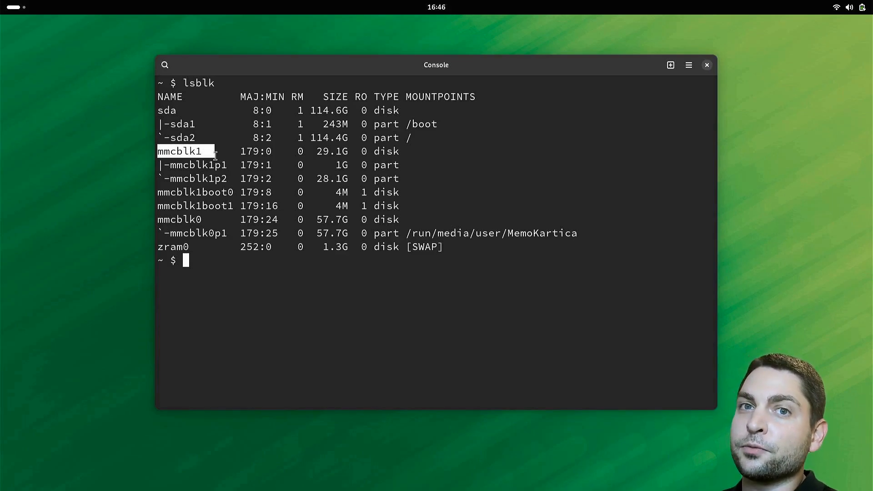
pyautogui.moveTo(279, 286)
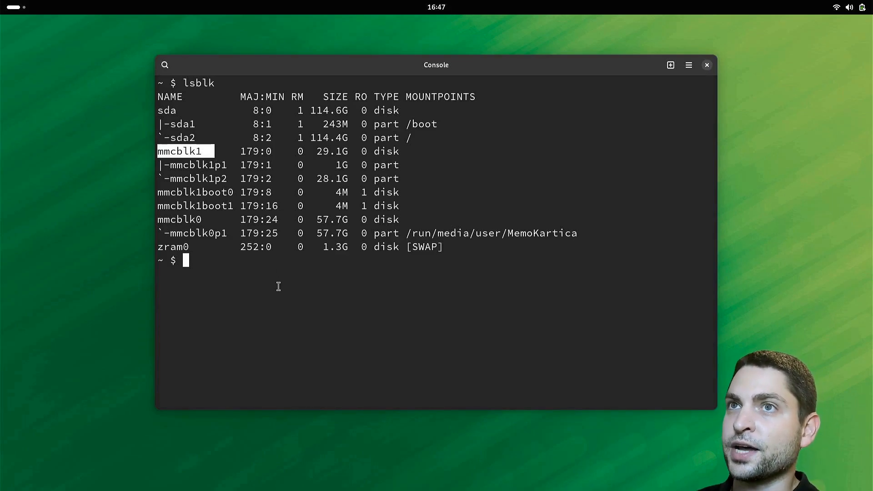
pyautogui.write('xzcat')
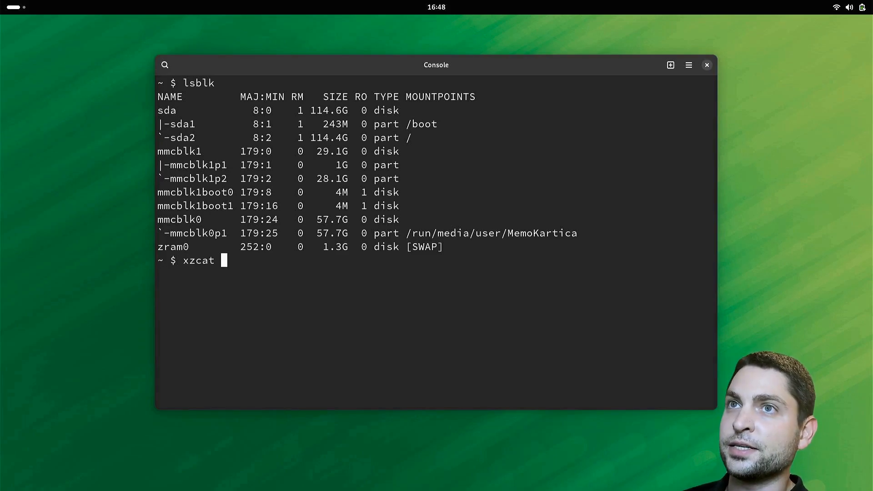
pyautogui.write('Downloads/')
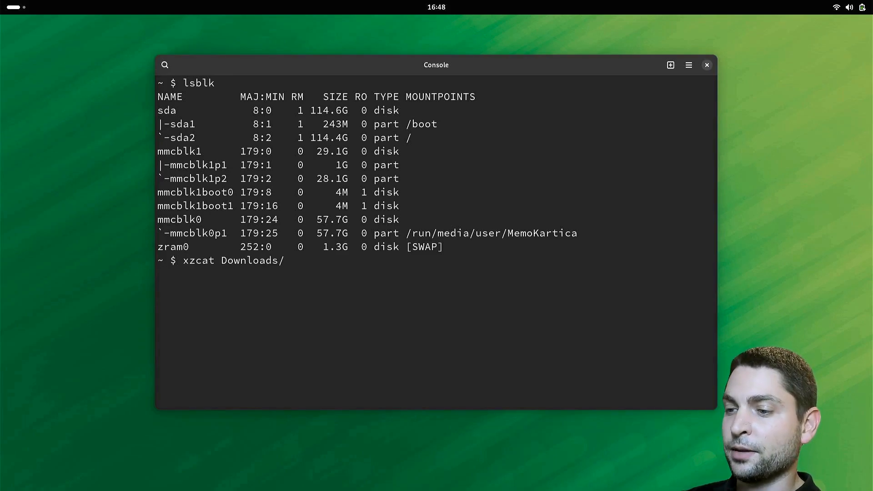
pyautogui.write('20240814-0151-postmarketOS-v24.06-phosh-22.3-generic-x86_64-lts.img.xz')
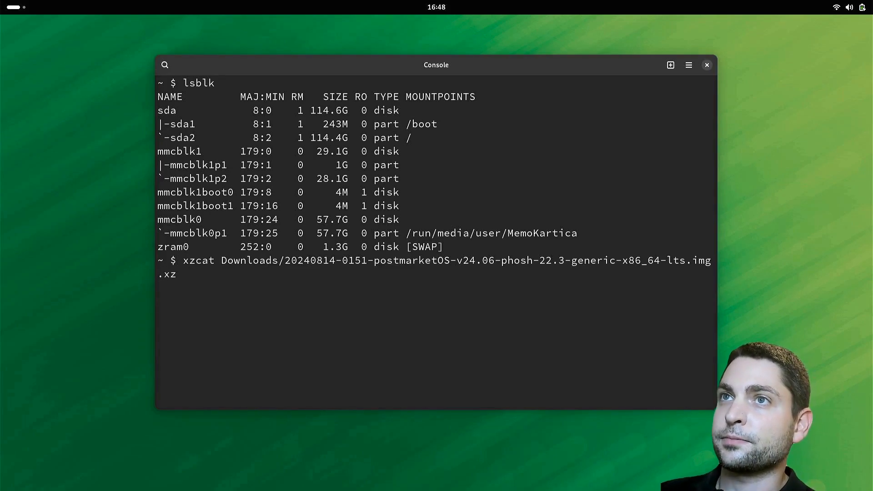
pyautogui.write('|')
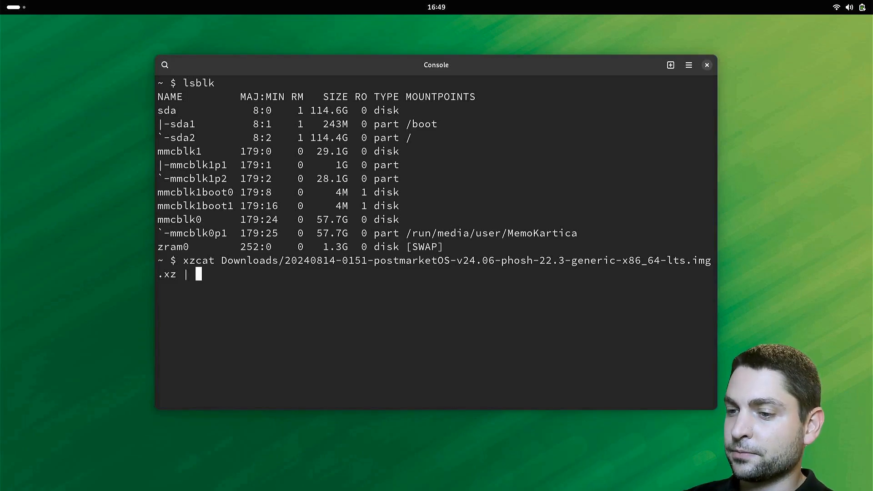
pyautogui.write('dd of')
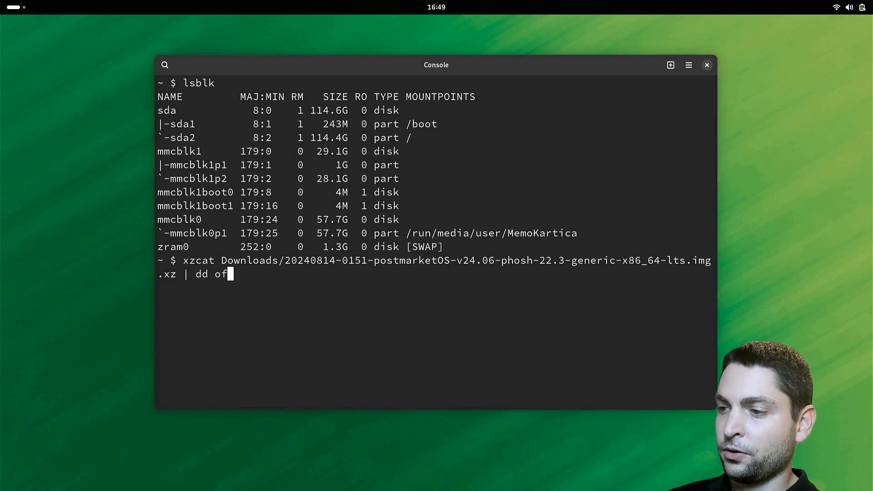
pyautogui.write('=/dev/mmcblk1')
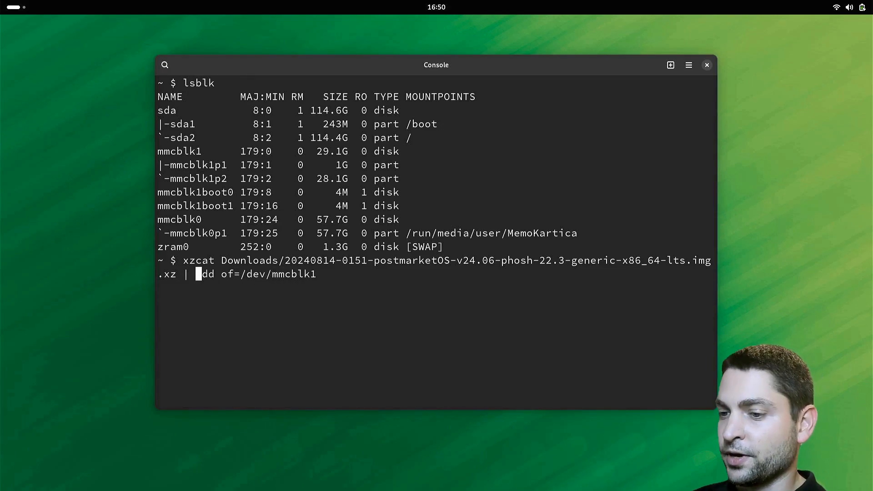
pyautogui.write('sudo')
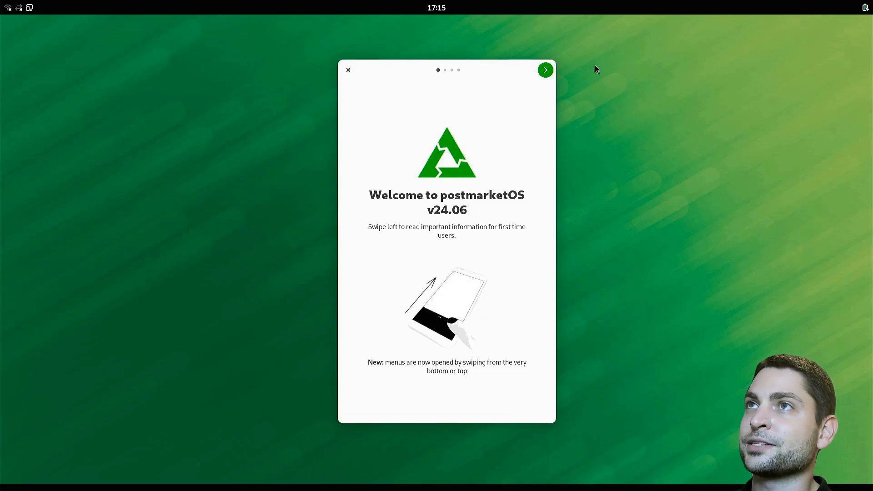
# Step through the Phosh welcome pages and choose 'Start using postmarketOS'
pyautogui.click(544, 70)
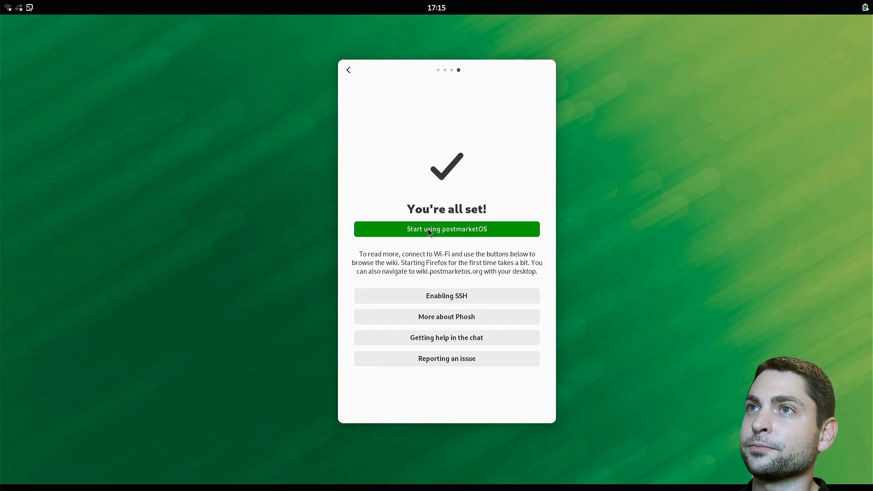
pyautogui.click(446, 228)
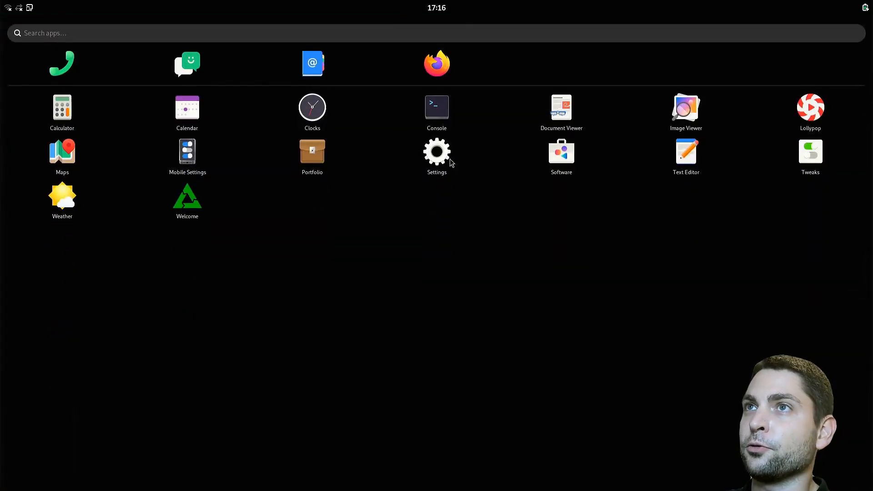
# Open Settings and apply the Dark appearance style
pyautogui.click(437, 151)
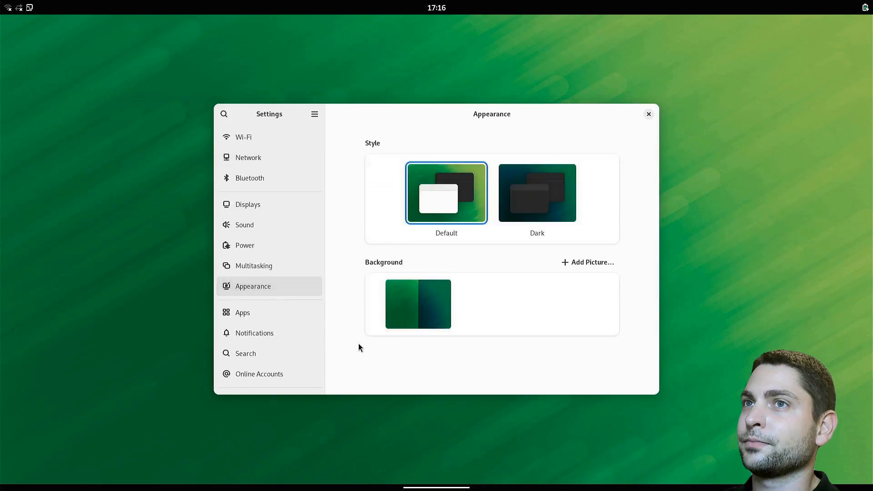
pyautogui.click(536, 192)
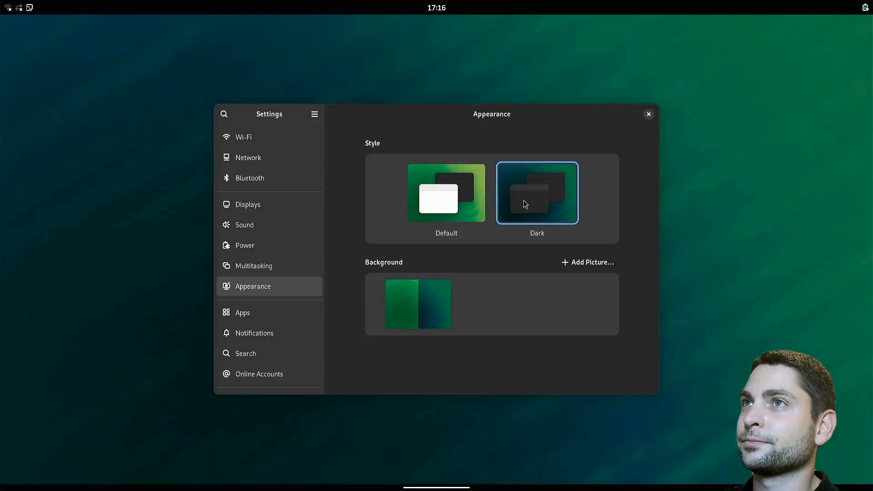
pyautogui.moveTo(459, 35)
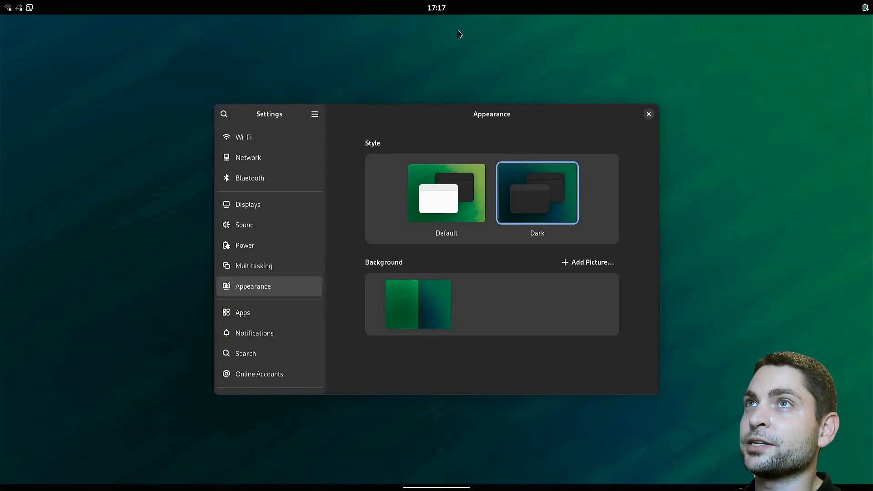
pyautogui.moveTo(457, 5)
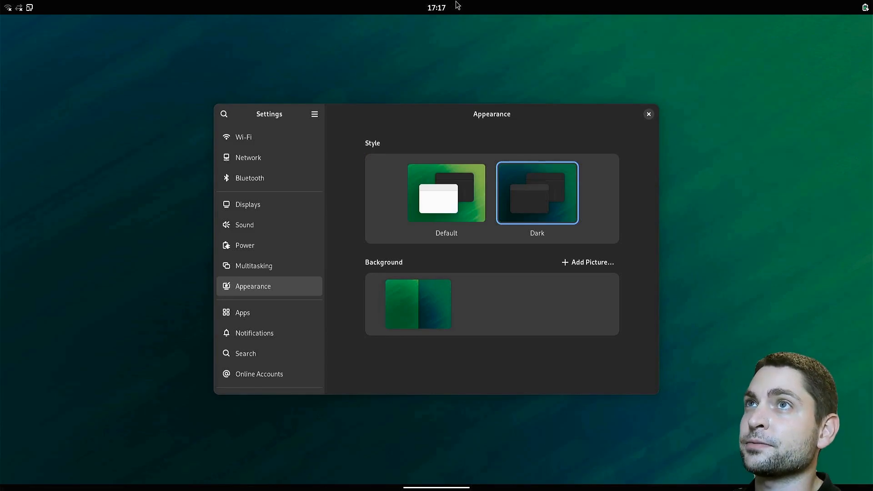
pyautogui.moveTo(434, 481)
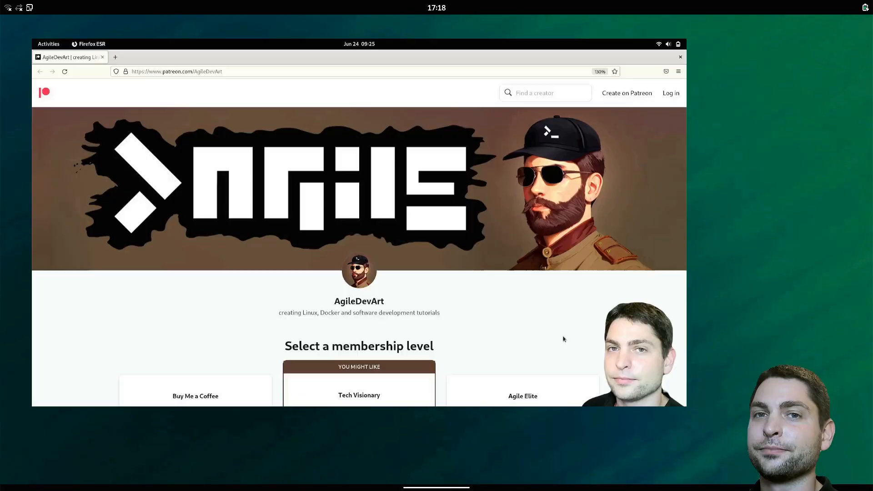
pyautogui.moveTo(511, 291)
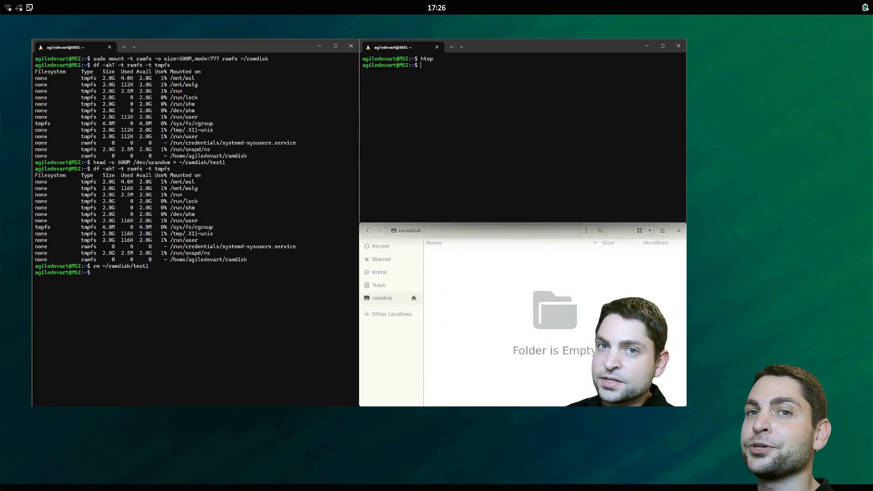
# Run the ramdisk and kdiskmark install commands, then start typing 'clear'
pyautogui.press('Return')
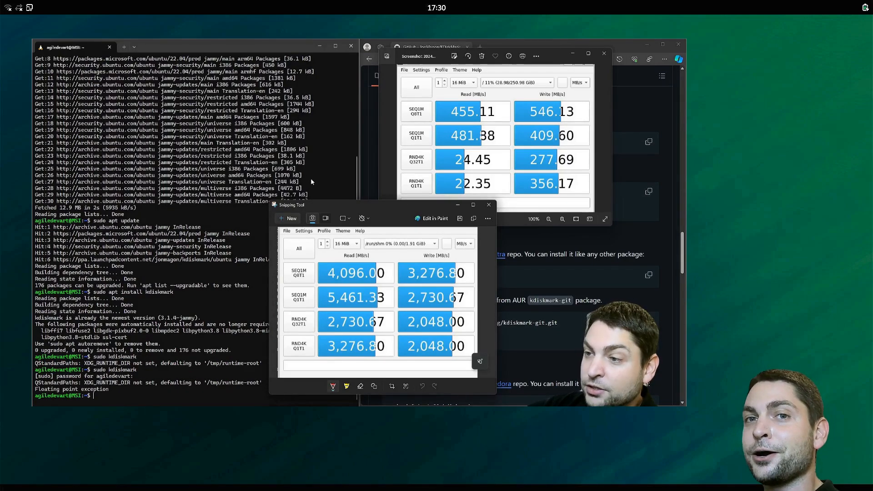
pyautogui.write('cle')
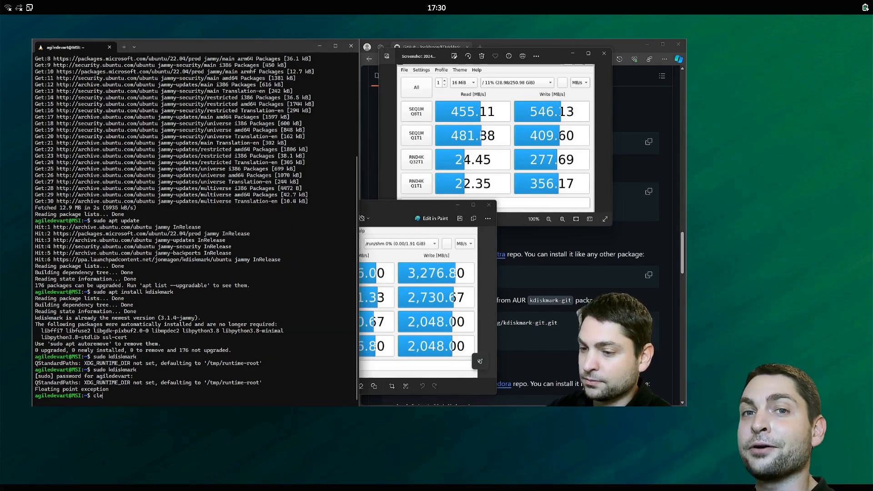